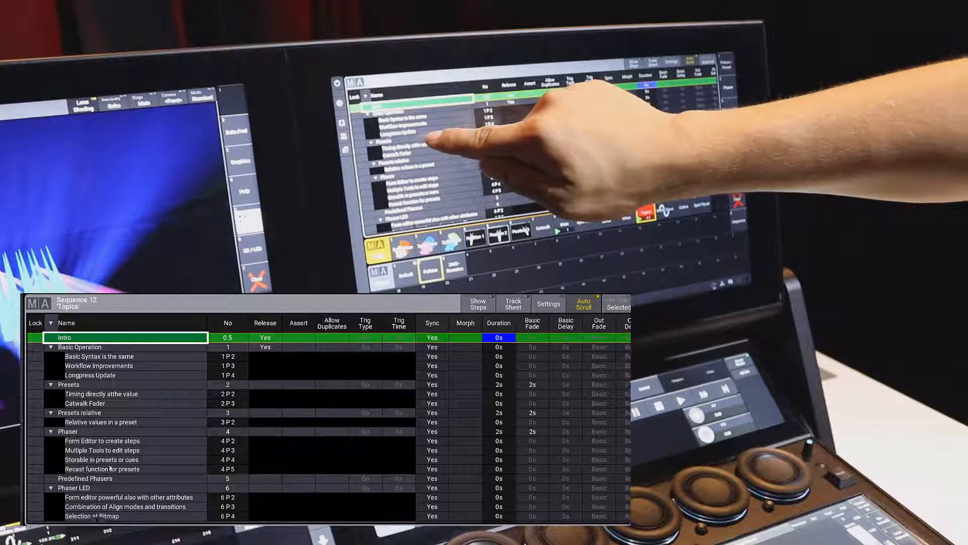
- Bring up the Edit Name keyboard for the Presets cue part 'Timing directly at the value'
{"action": "left_click", "coordinate": [134, 393]}
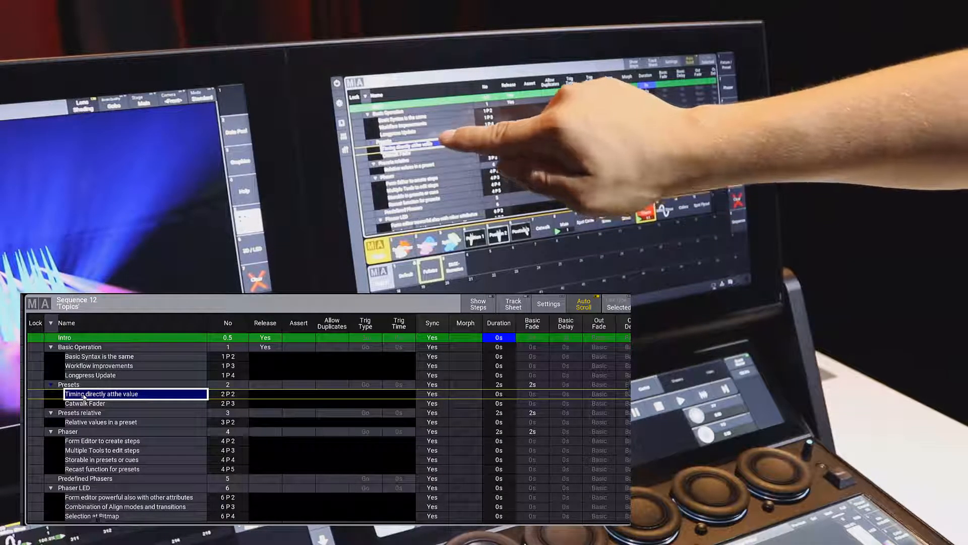
{"action": "double_click", "coordinate": [102, 393]}
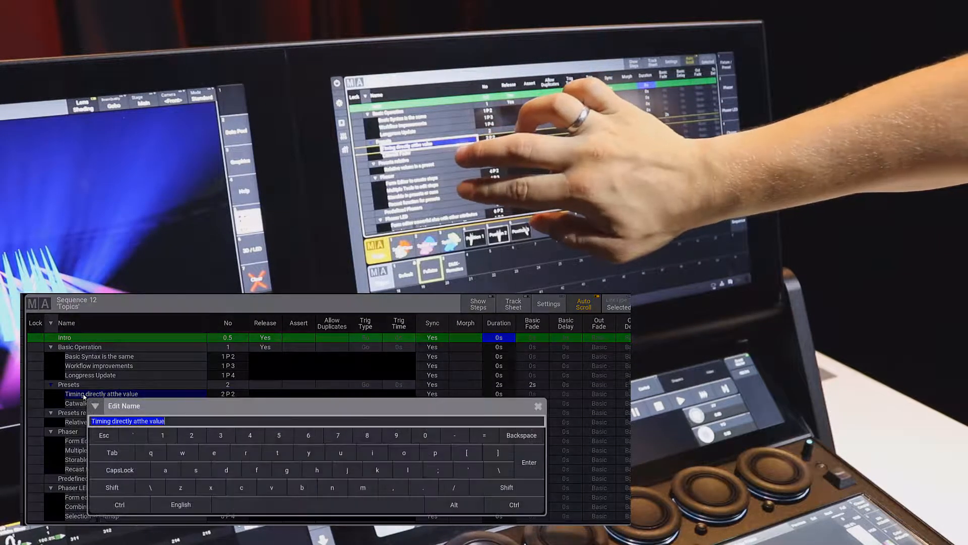